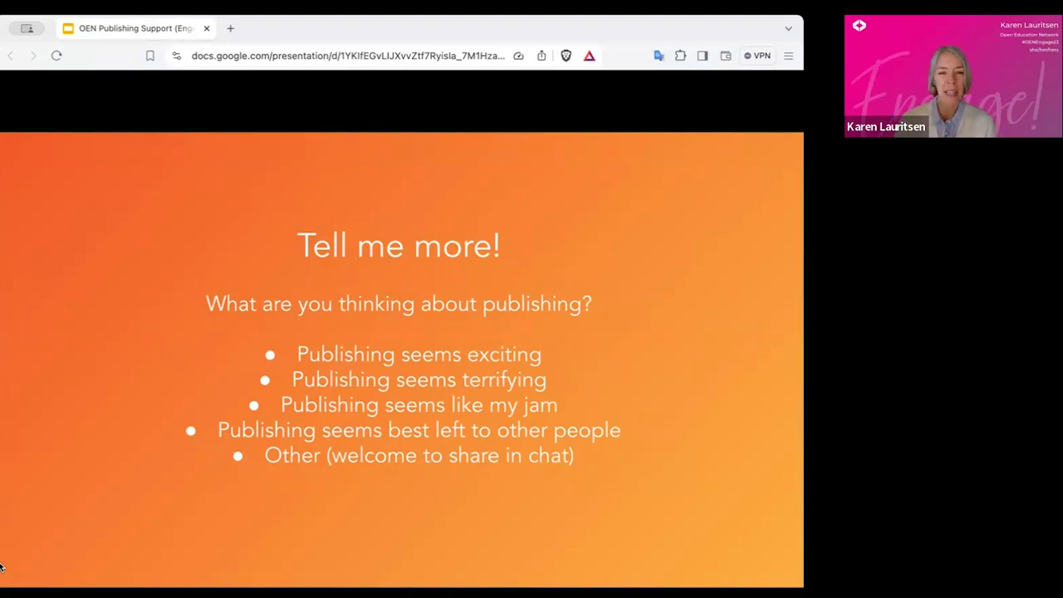
pyautogui.moveTo(223, 495)
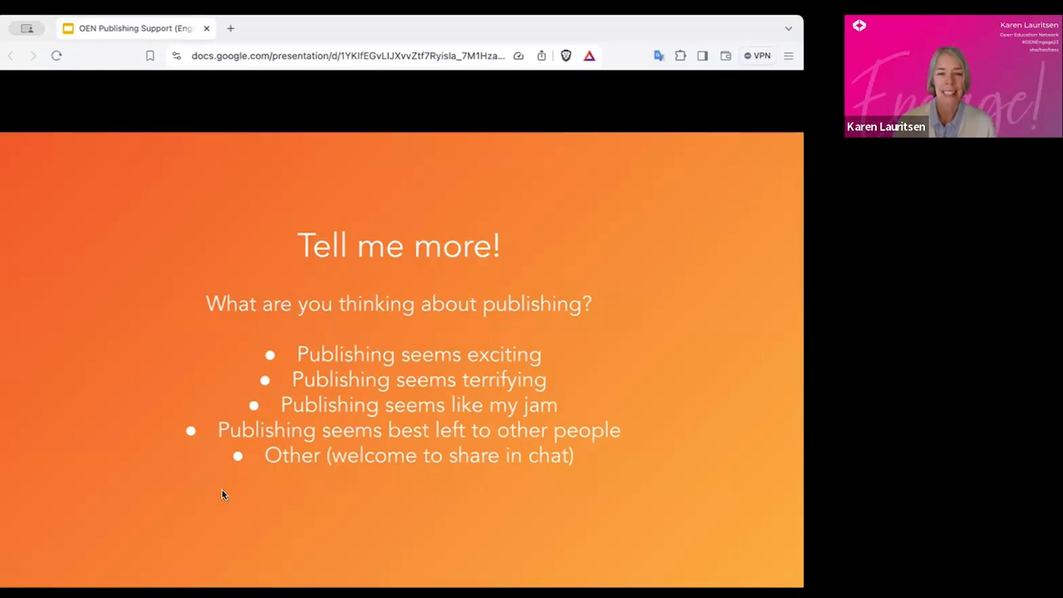
pyautogui.moveTo(214, 109)
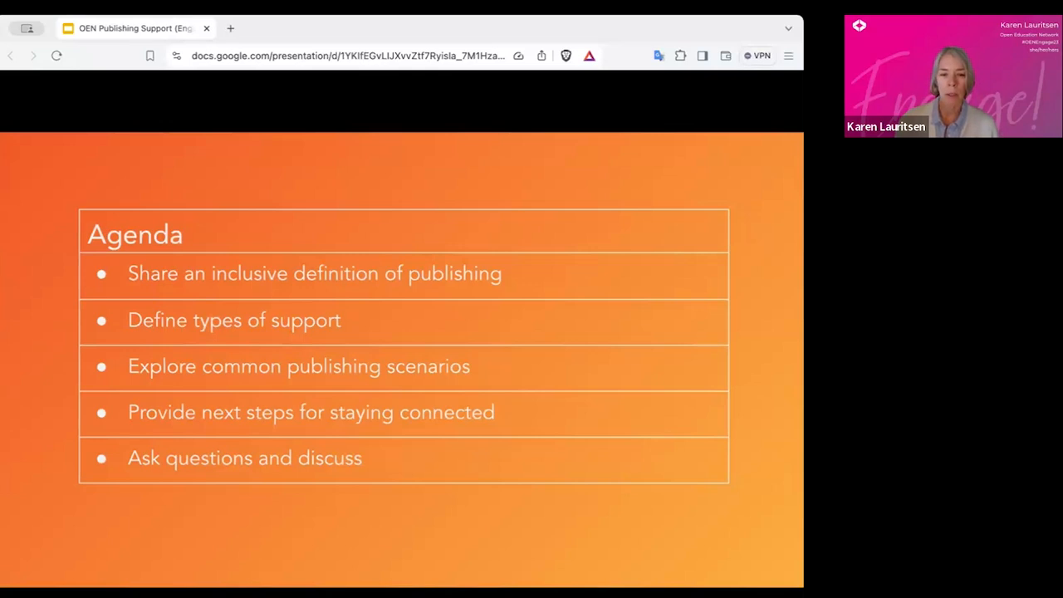
# Advance to the Our publishing focus slide on open textbooks
pyautogui.press('Right')
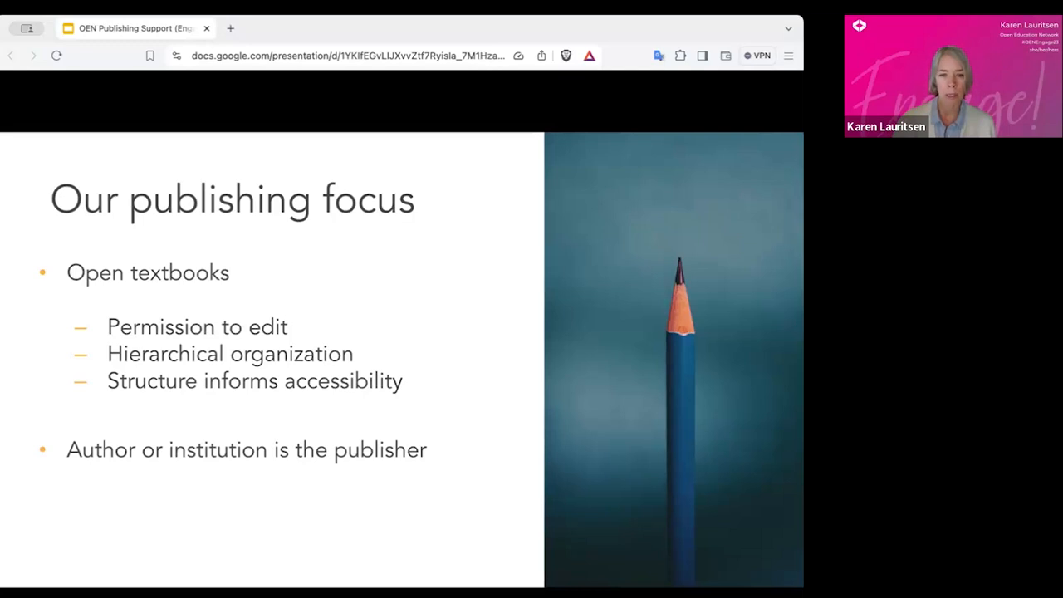
# Advance through the Publishing Support slide to the Options slide on Pub101
pyautogui.press('Right')
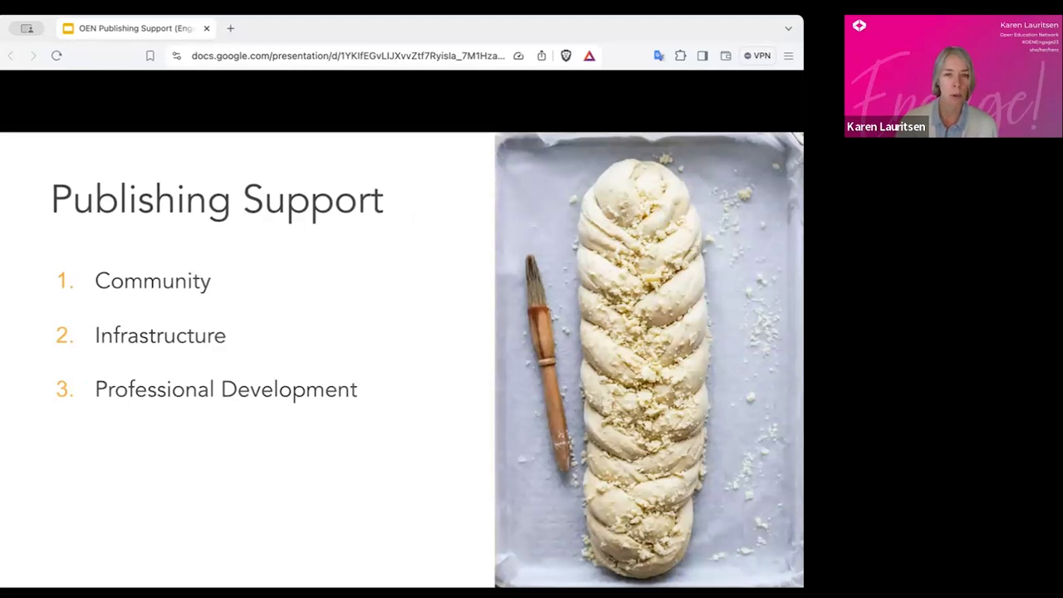
pyautogui.press('Right')
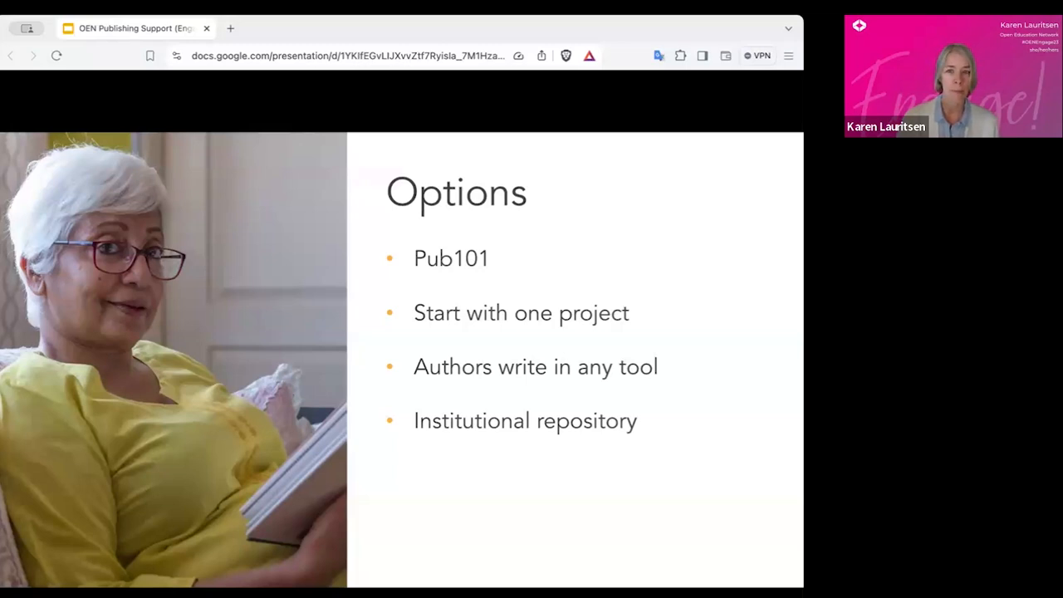
# Advance to the Pub101 Curriculum and Cohort slide with the participant quote
pyautogui.press('Right')
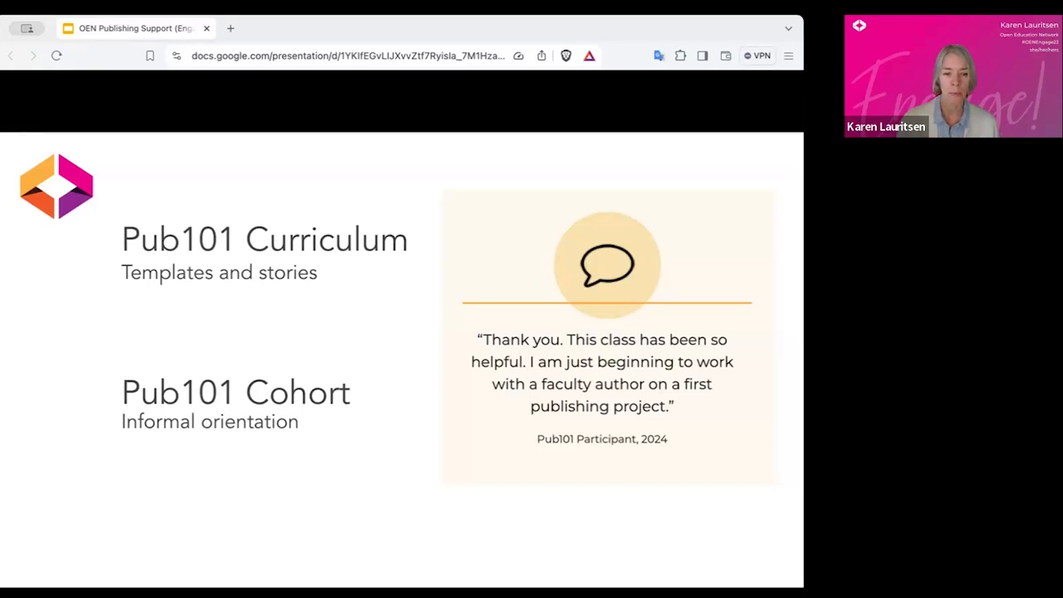
pyautogui.press('Right')
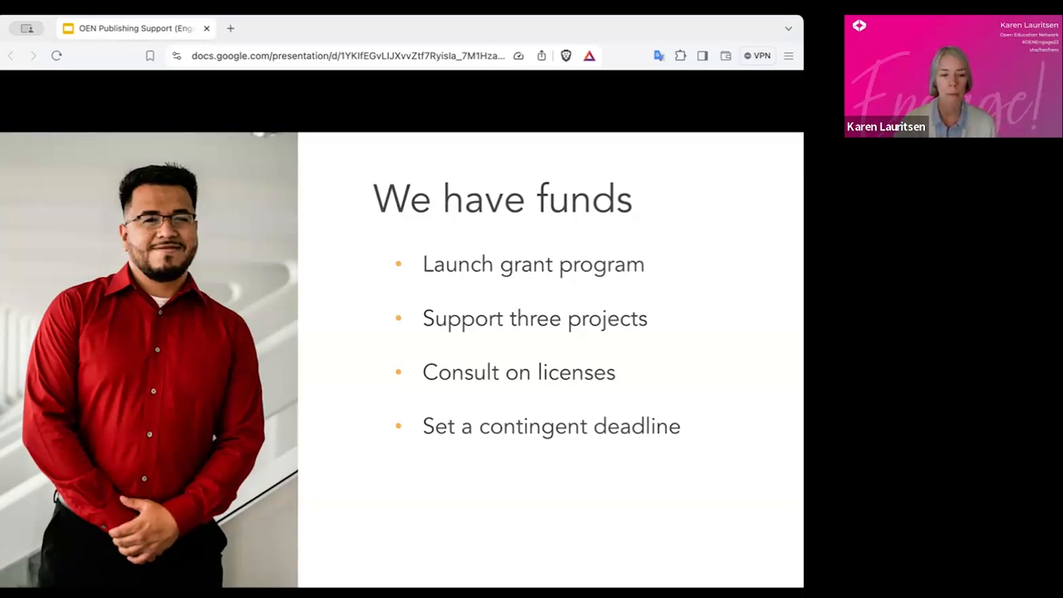
# Advance to the Options slide on Publishing Toolkit templates, Pressbooks and Open Textbook Library
pyautogui.press('Right')
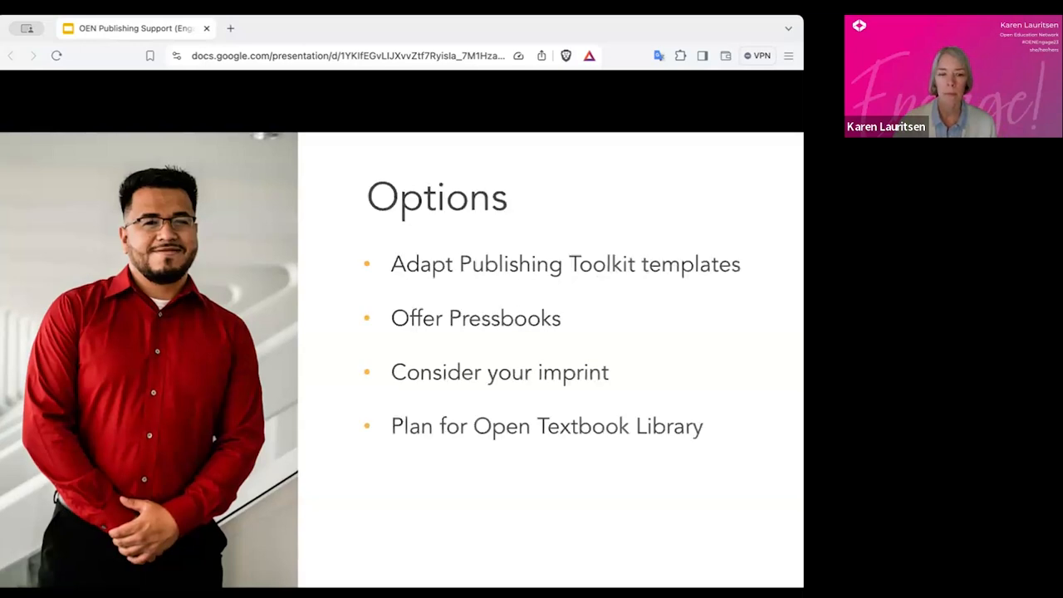
pyautogui.moveTo(141, 448)
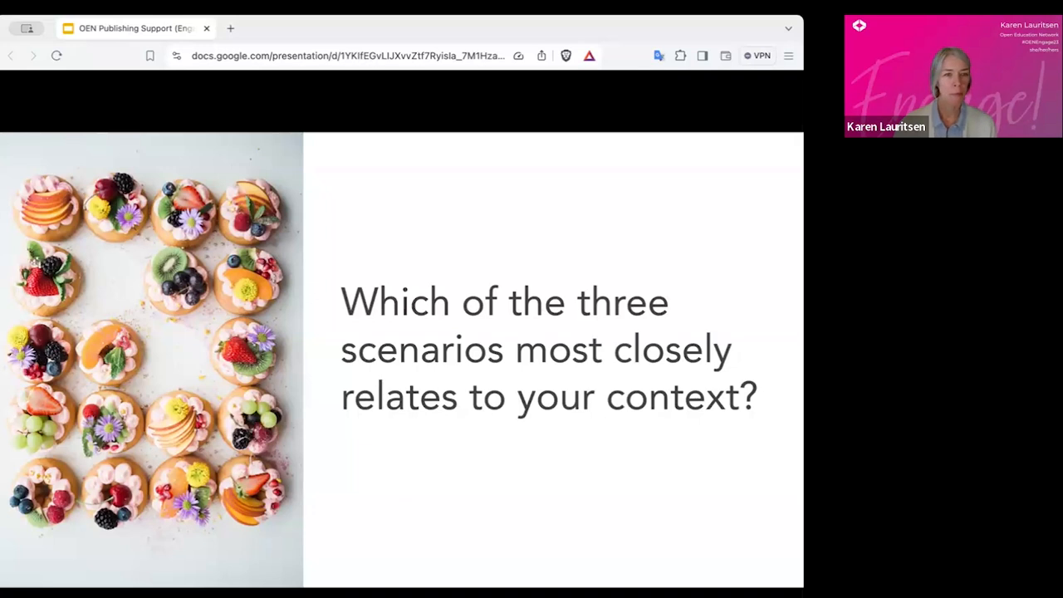
pyautogui.press('right')
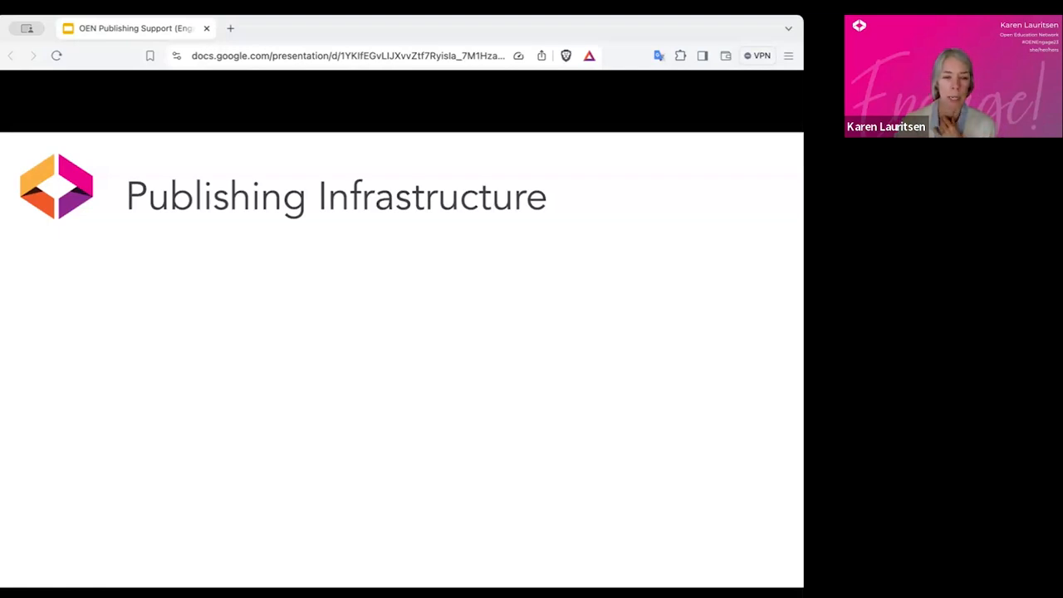
# Advance to the Pilot Communities slide showing the Manifold Pilot Group point
pyautogui.press('Right')
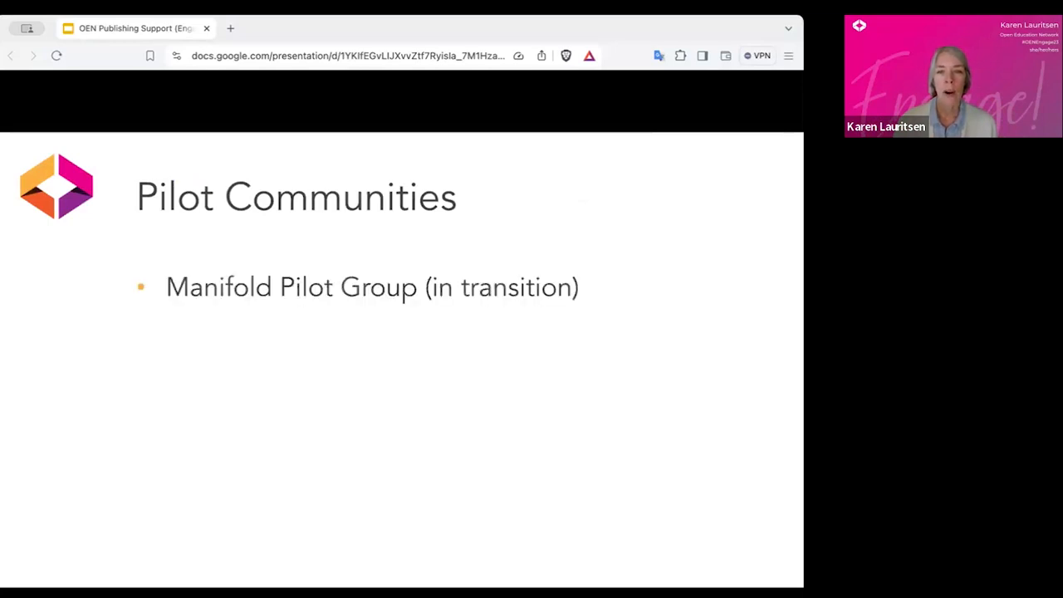
# Reveal the Ketida (Ketty) Pilot Group bullet on the Pilot Communities slide
pyautogui.press('right')
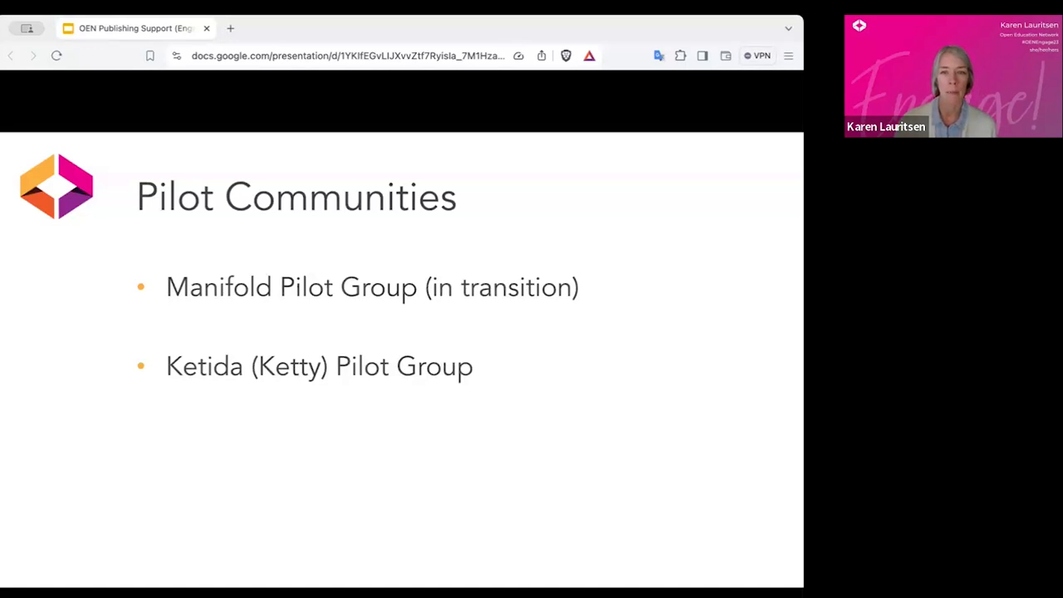
pyautogui.press('right')
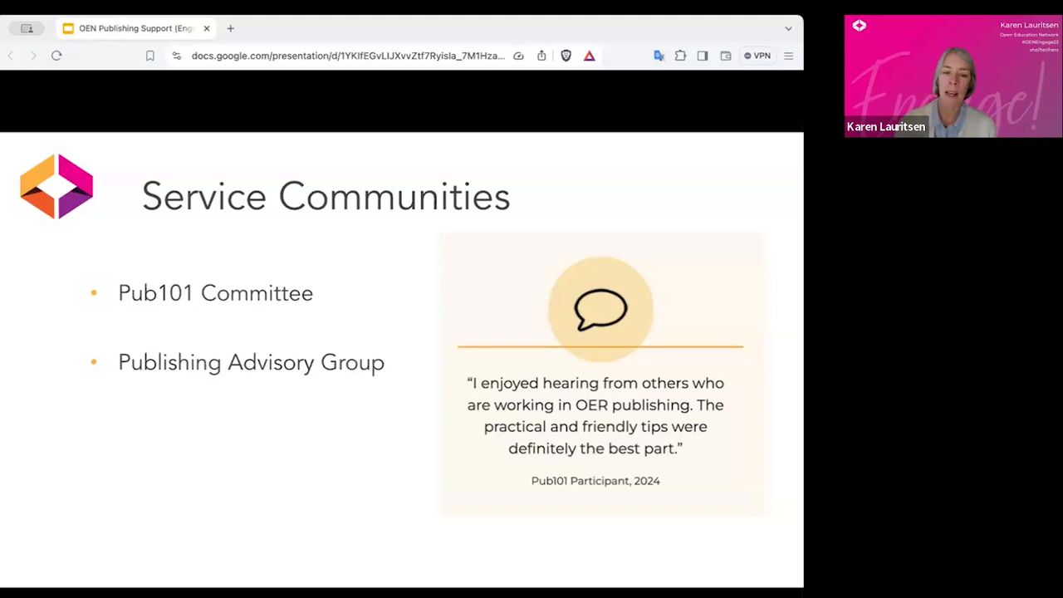
pyautogui.press('Right')
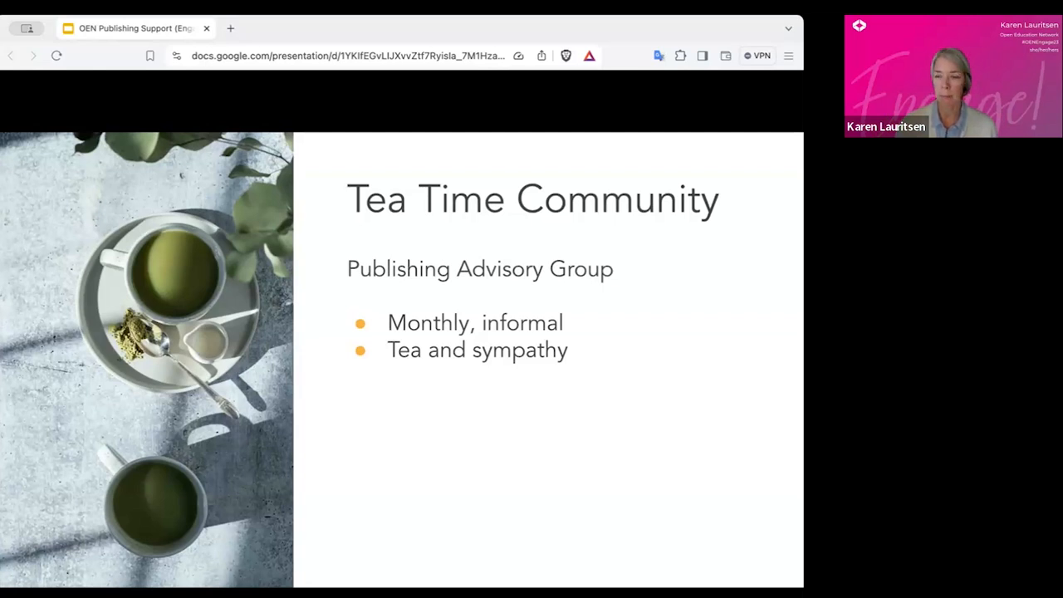
# Advance to the August Tea Time slide with the August 5 session and registration link
pyautogui.press('Right')
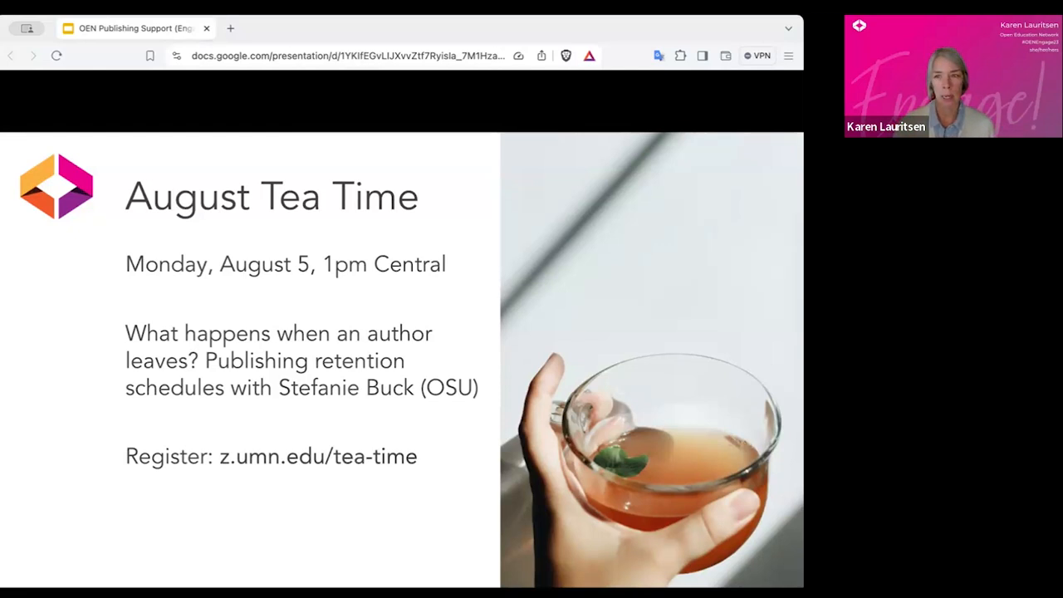
# Advance to the closing Thank you! Questions? slide
pyautogui.press('Right')
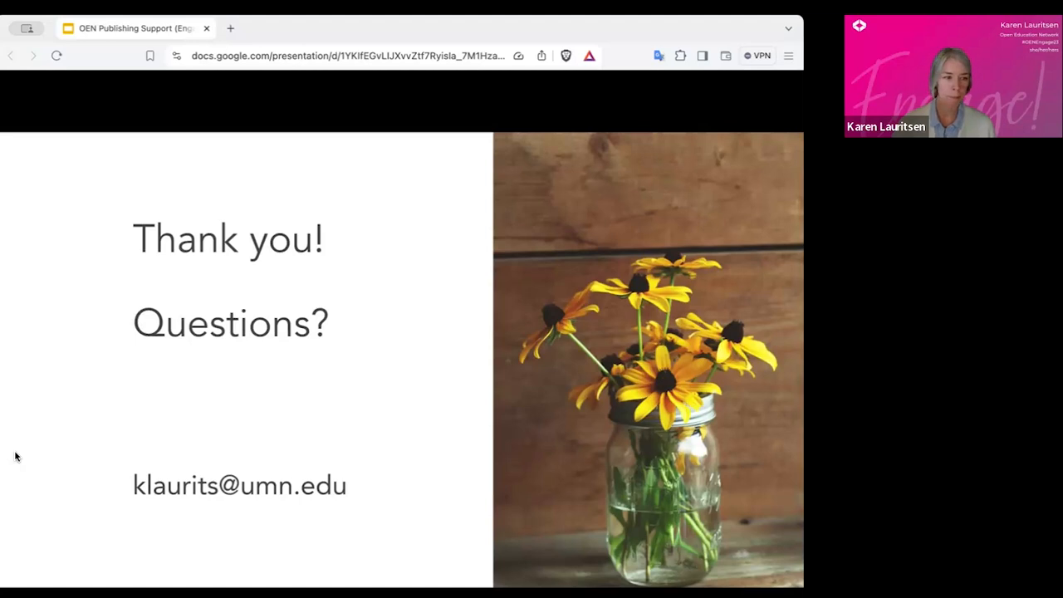
pyautogui.moveTo(118, 422)
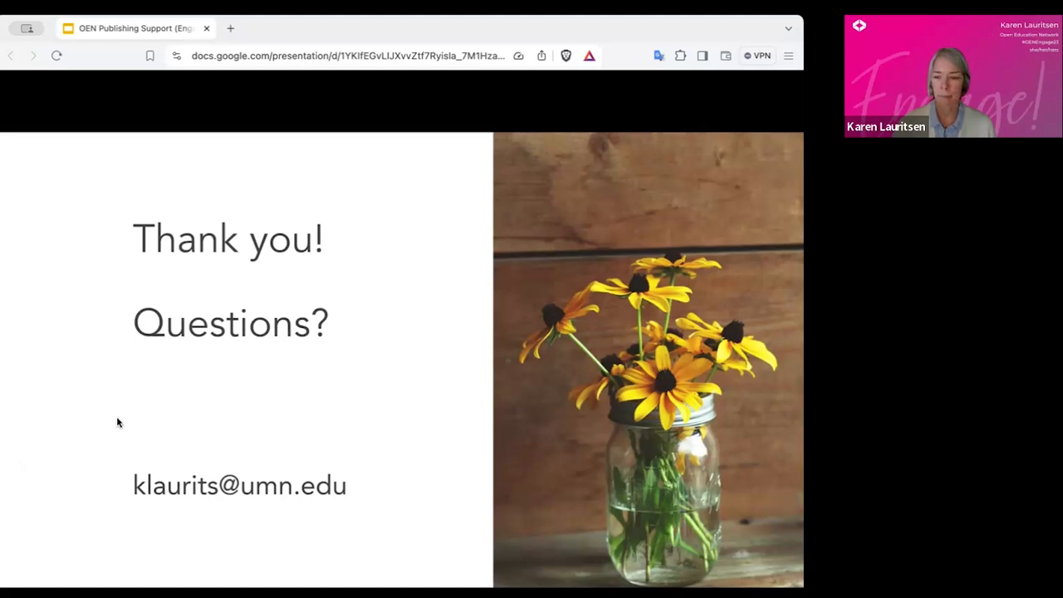